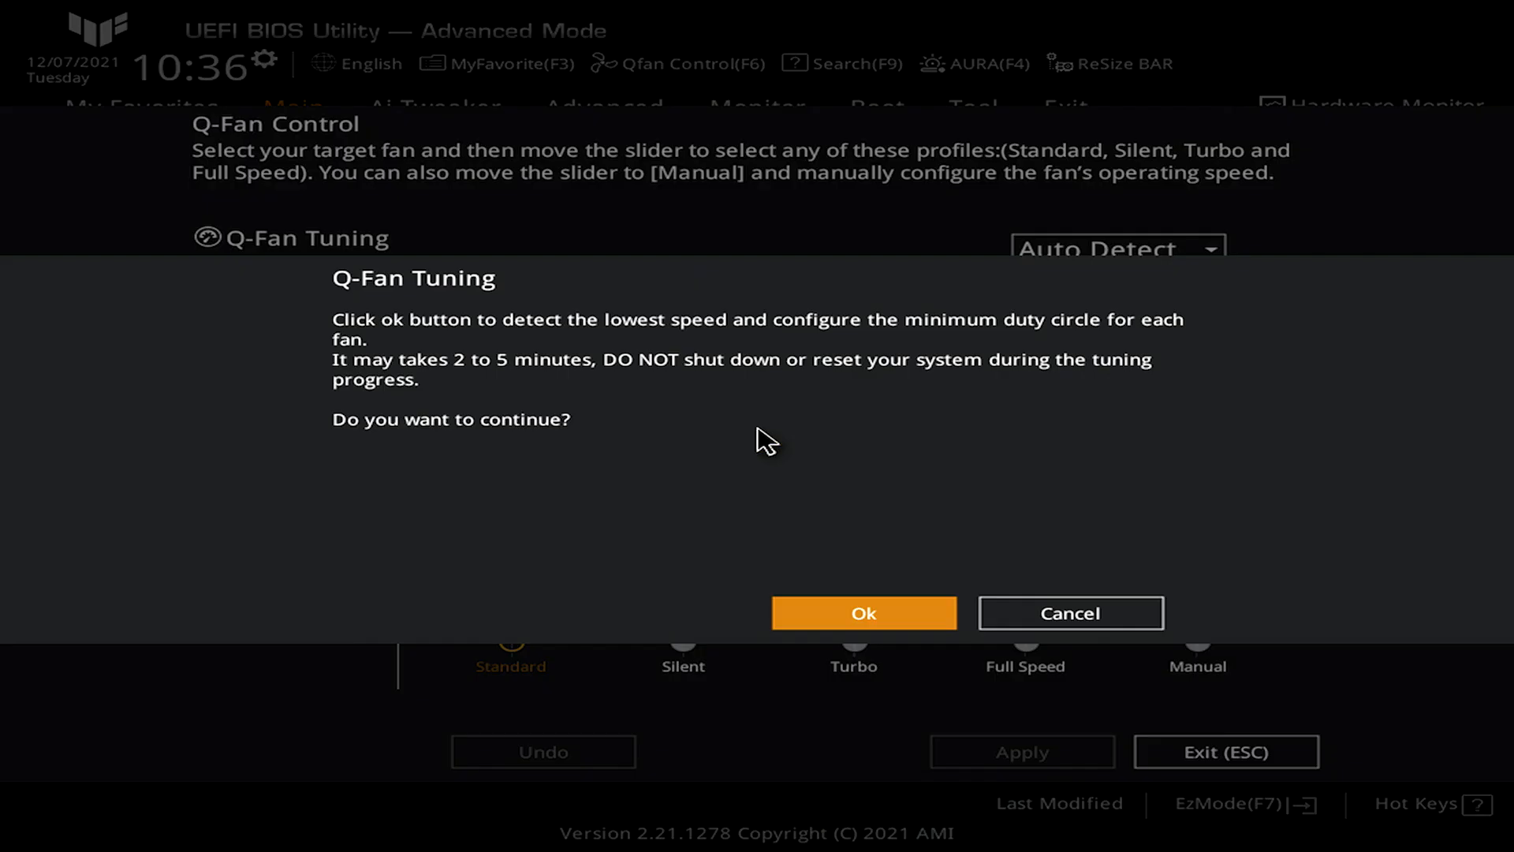
- Start Q-Fan Tuning, giving minimum duty cycles: CPU fan 14%, chassis fans 1, 3, 4 at 8%
{"action": "left_click", "coordinate": [862, 613]}
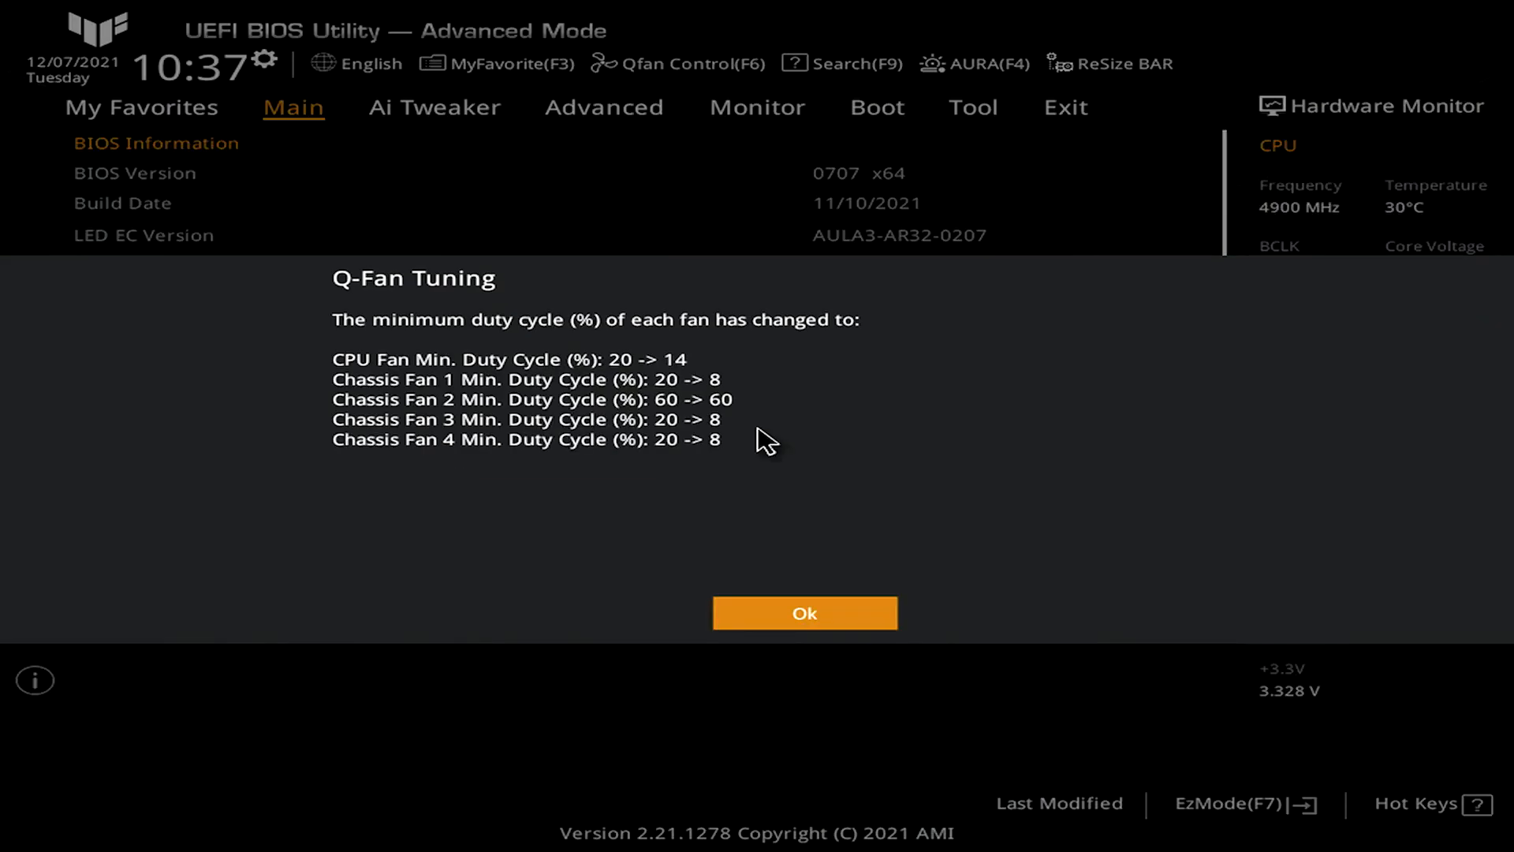